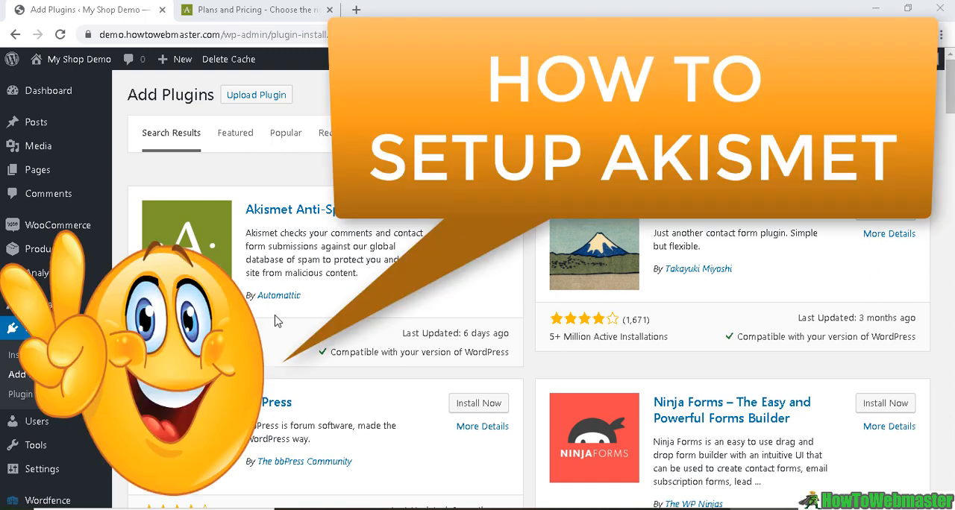
pyautogui.moveTo(280, 217)
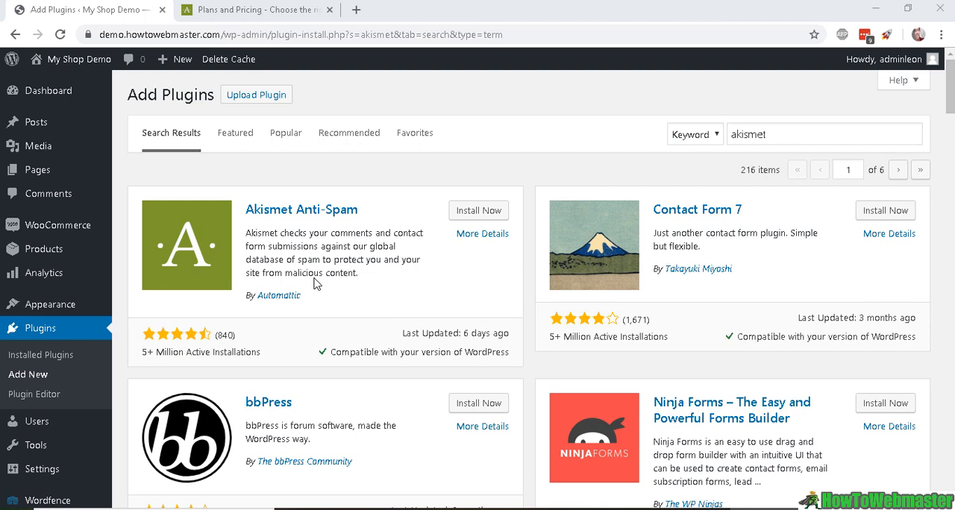
pyautogui.moveTo(393, 294)
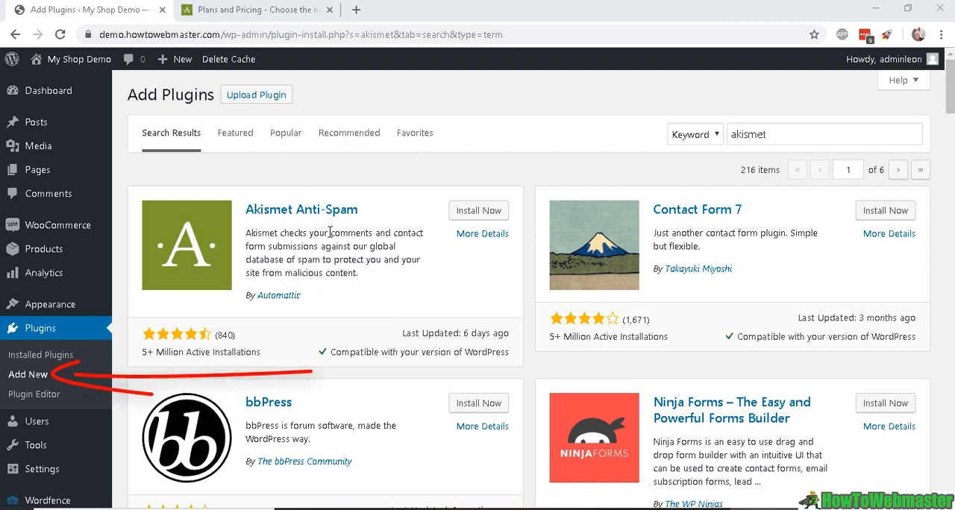
pyautogui.moveTo(41, 355)
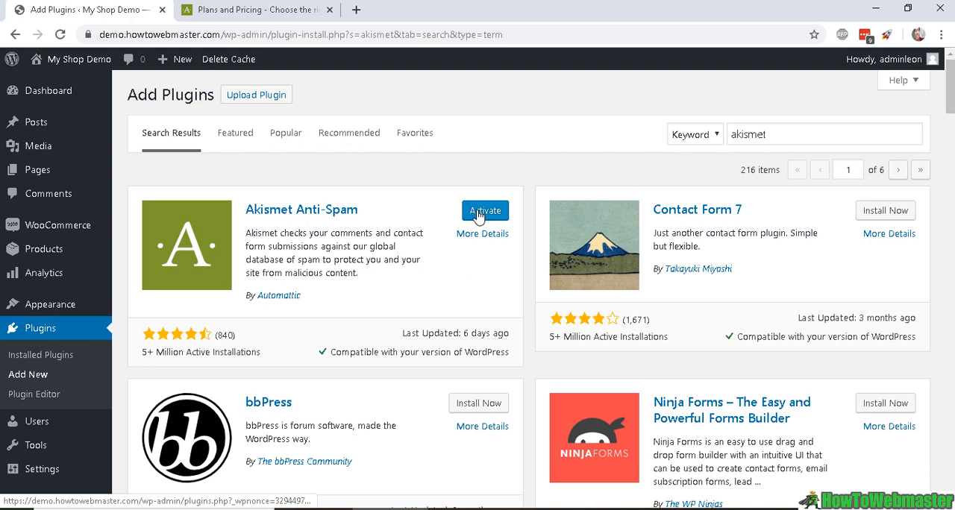
# Activate the Akismet Anti-Spam plugin and load its account setup page.
pyautogui.click(485, 211)
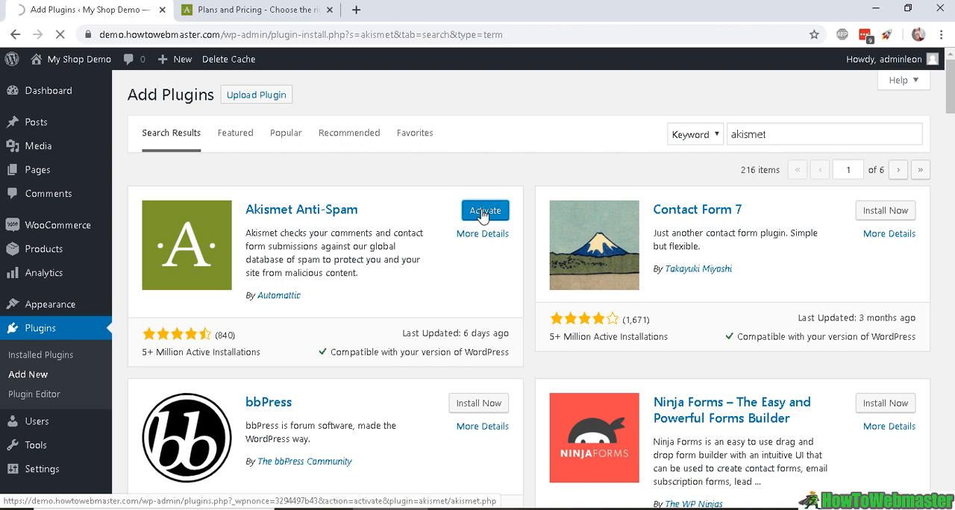
pyautogui.click(485, 210)
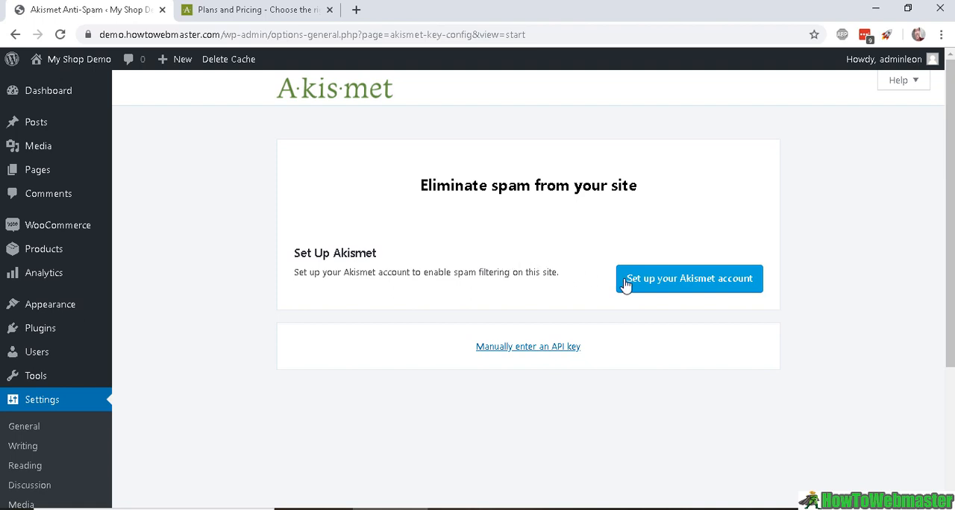
pyautogui.moveTo(746, 291)
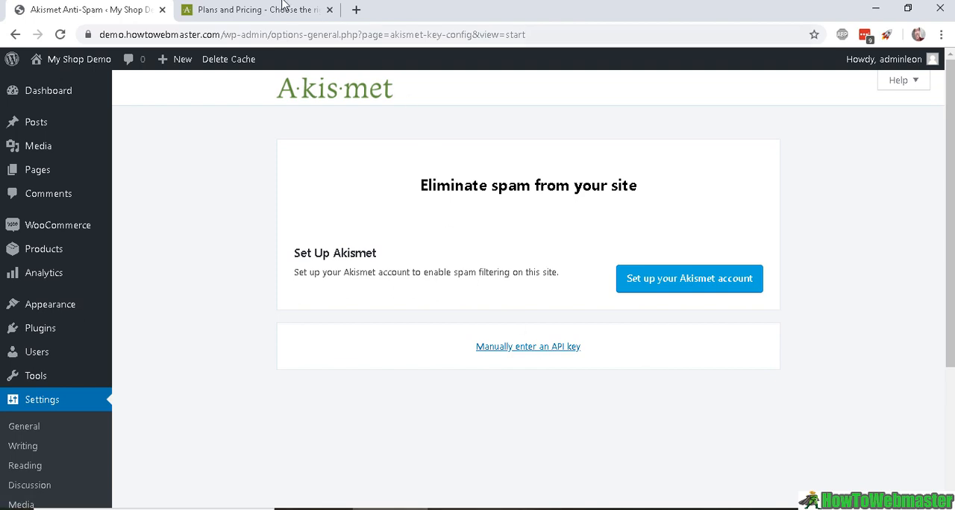
pyautogui.click(257, 9)
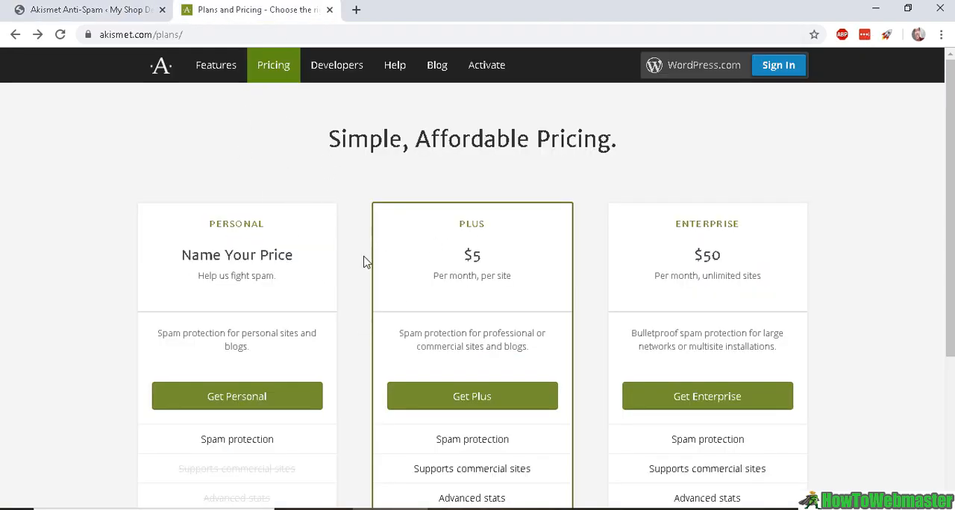
pyautogui.moveTo(210, 223); pyautogui.dragTo(276, 276)
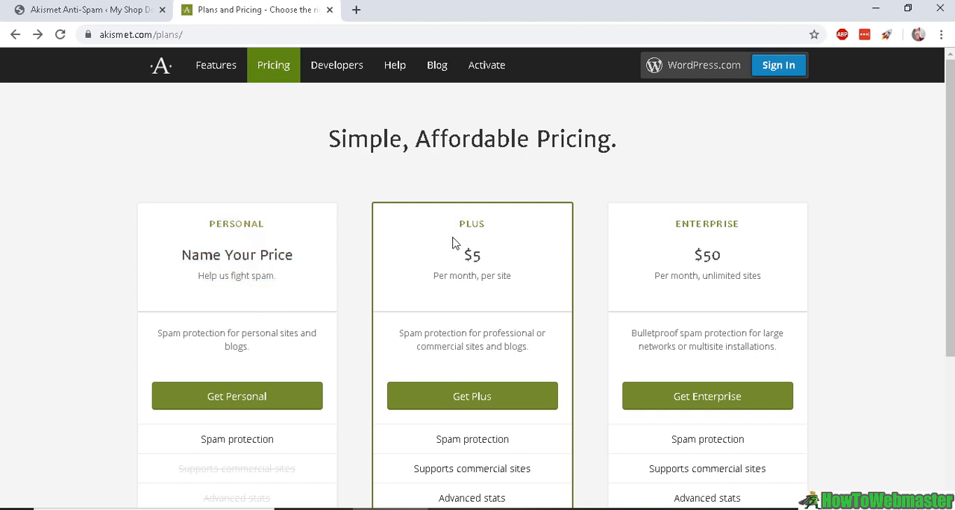
pyautogui.moveTo(471, 239)
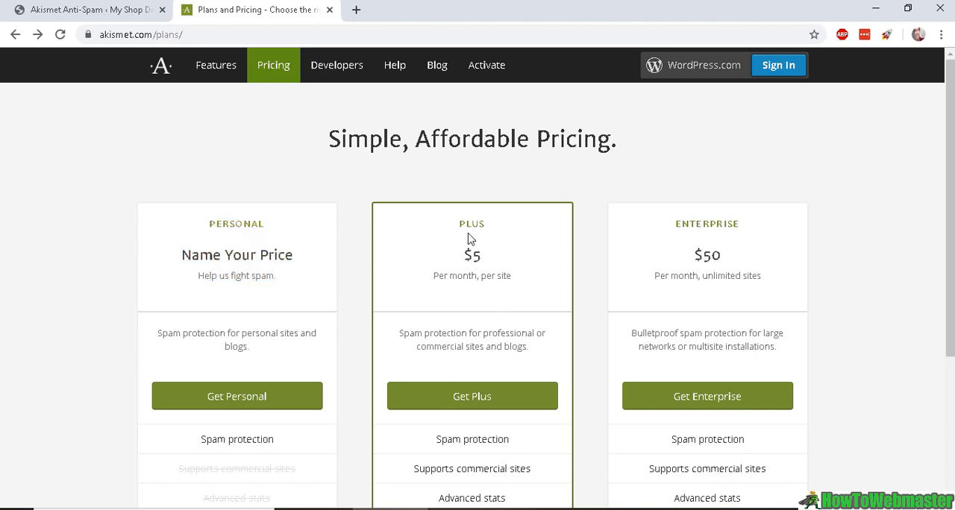
pyautogui.moveTo(466, 255); pyautogui.dragTo(504, 275)
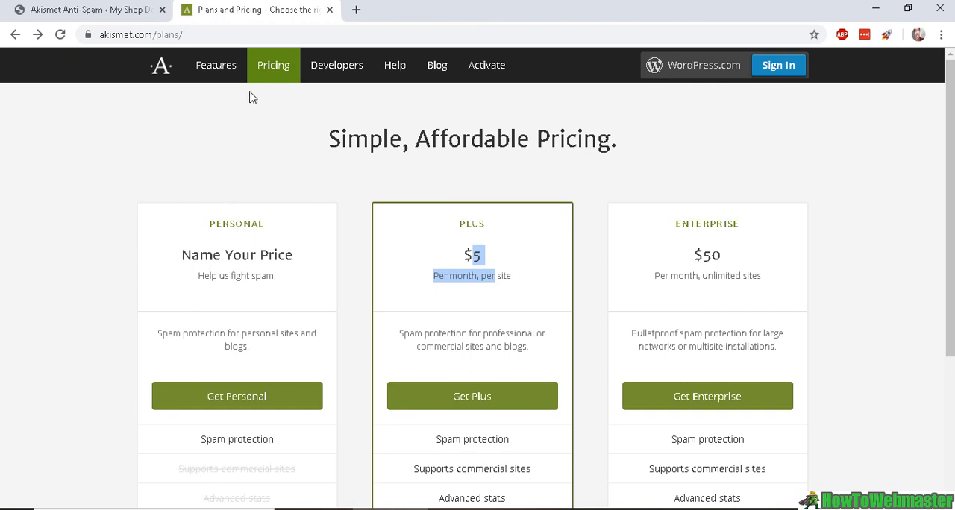
pyautogui.click(90, 9)
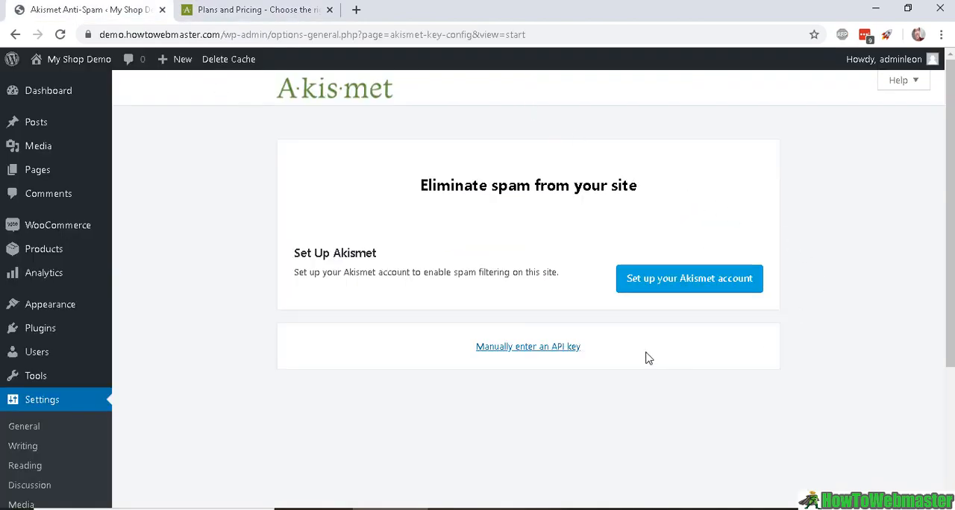
# Begin Akismet account setup and choose Activate Akismet on akismet.com.
pyautogui.click(689, 278)
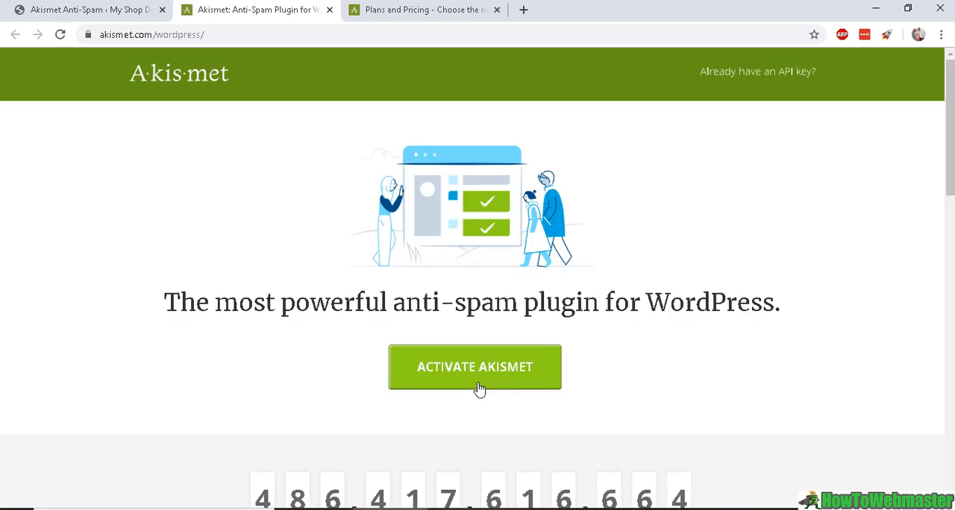
pyautogui.click(475, 366)
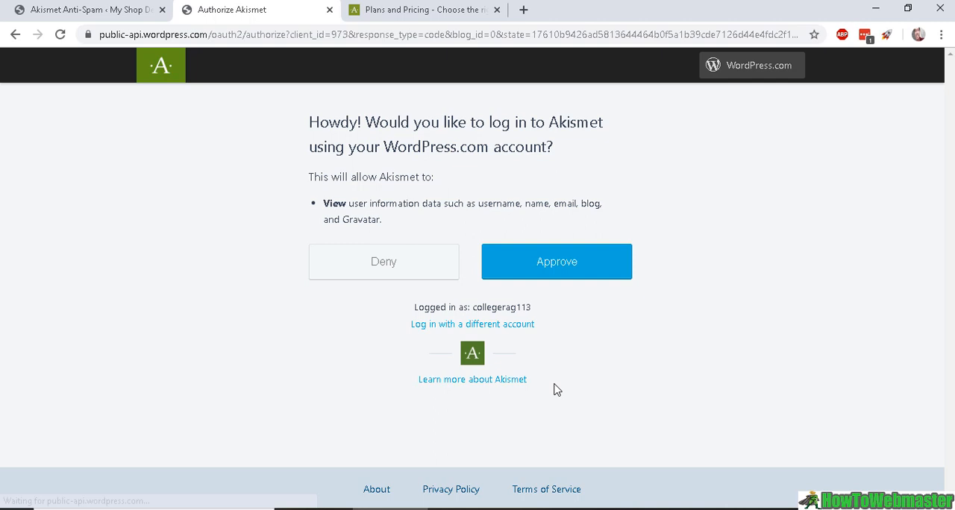
pyautogui.moveTo(477, 116)
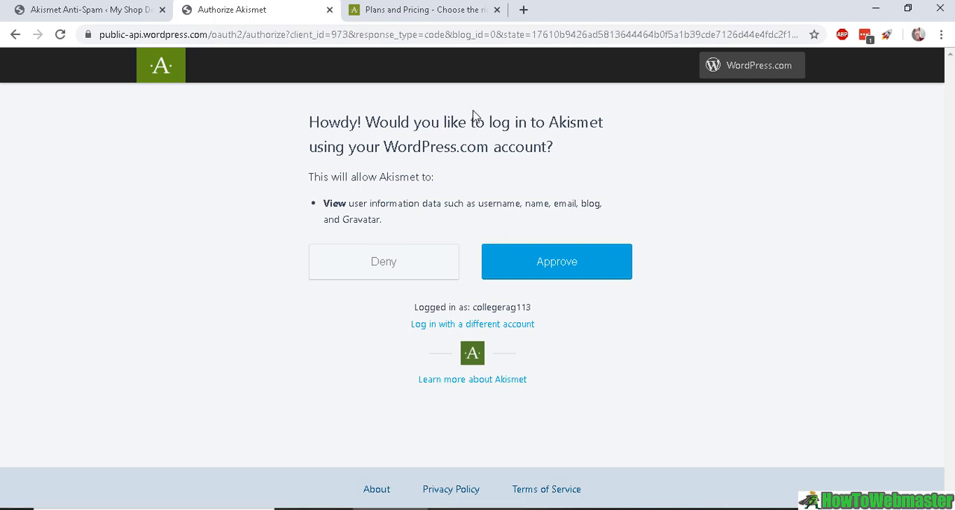
pyautogui.moveTo(327, 187)
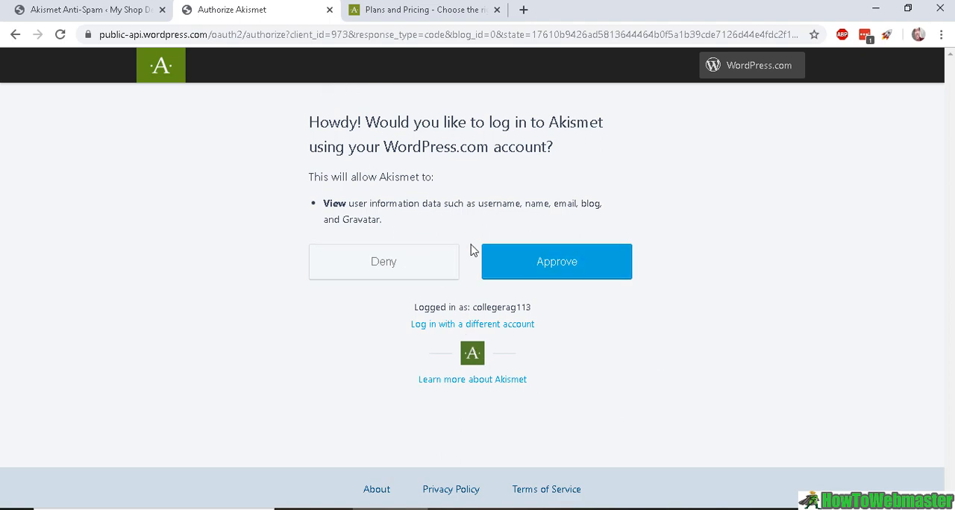
# Approve the WordPress.com login and pick the Personal plan at the 'Nothing' price.
pyautogui.click(557, 261)
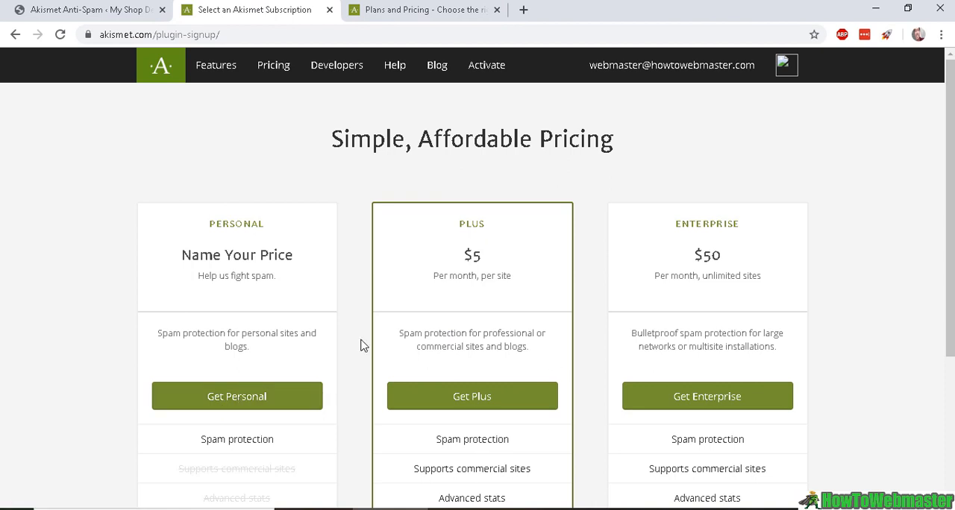
pyautogui.click(237, 396)
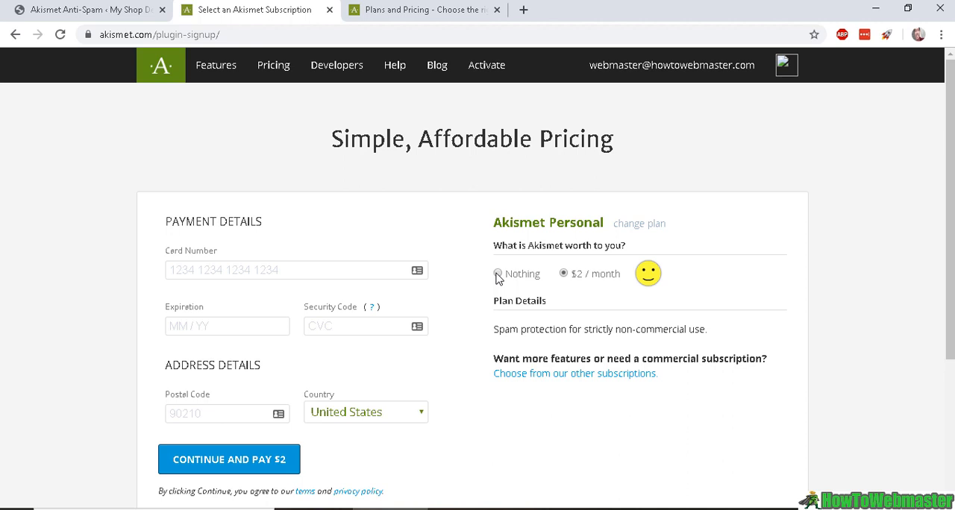
pyautogui.click(498, 274)
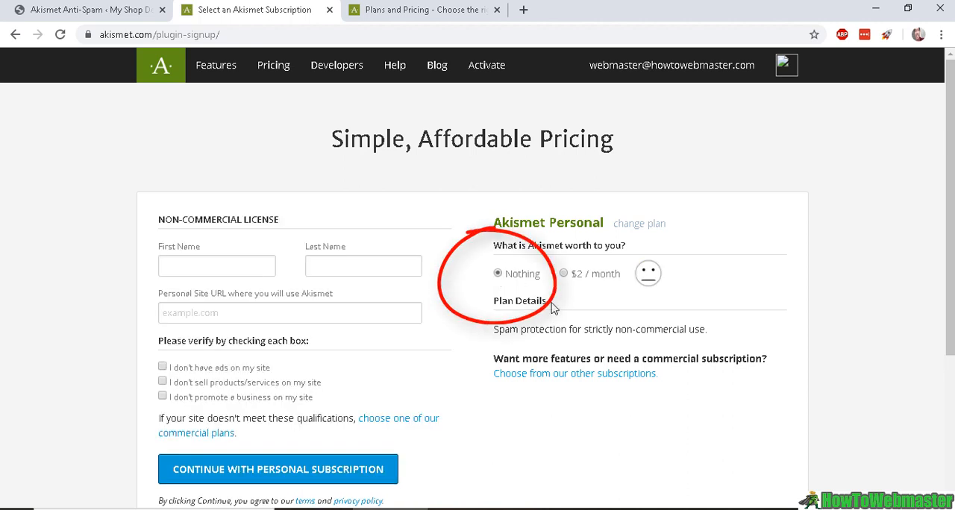
pyautogui.moveTo(577, 300)
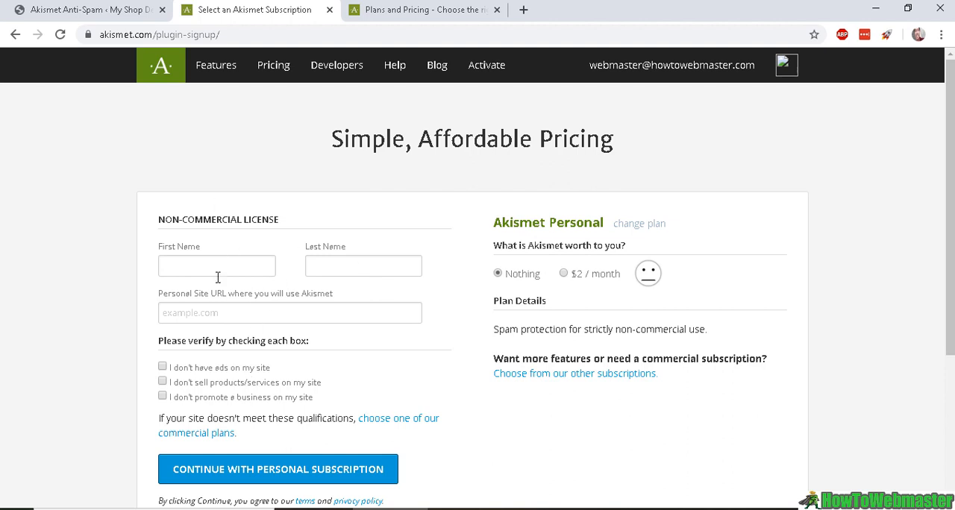
# Submit the free Personal subscription and automatically save the new API key to WordPress.
pyautogui.scroll(-3)
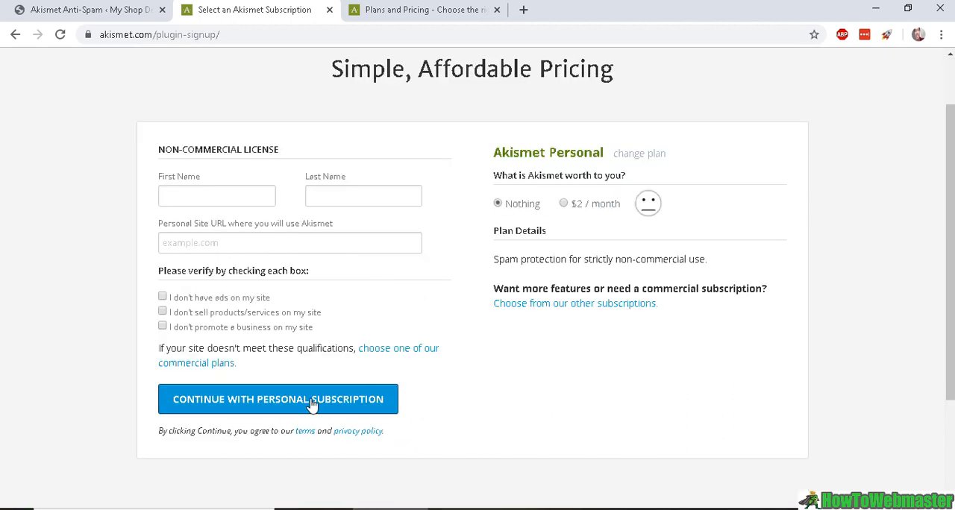
pyautogui.moveTo(495, 398)
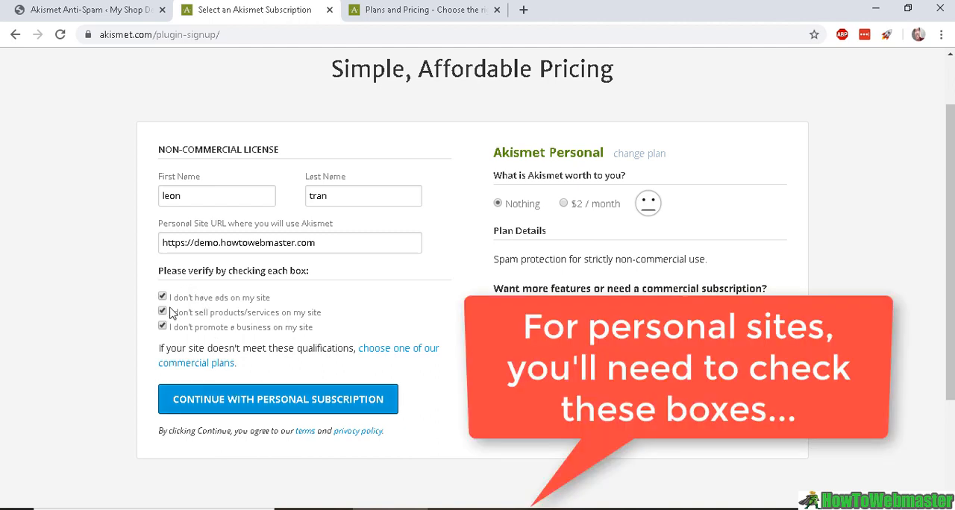
pyautogui.moveTo(185, 319)
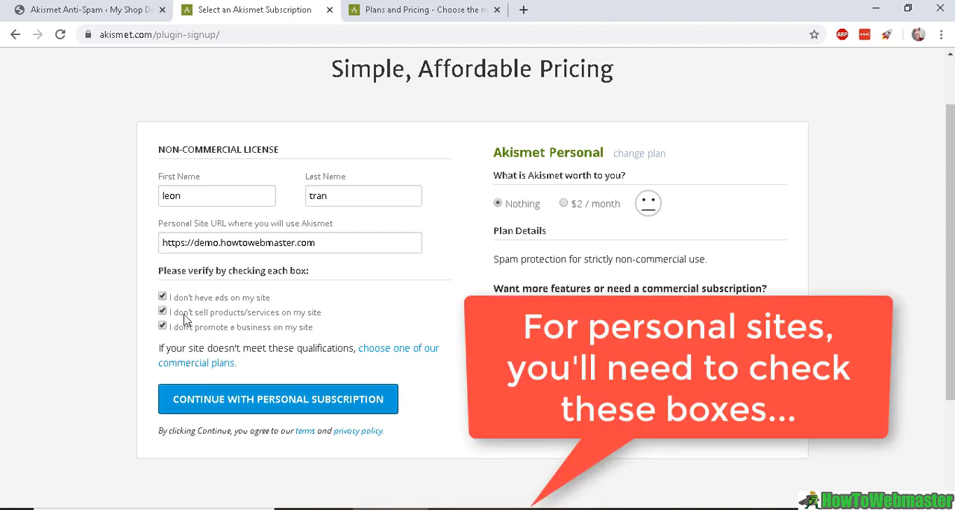
pyautogui.moveTo(362, 326)
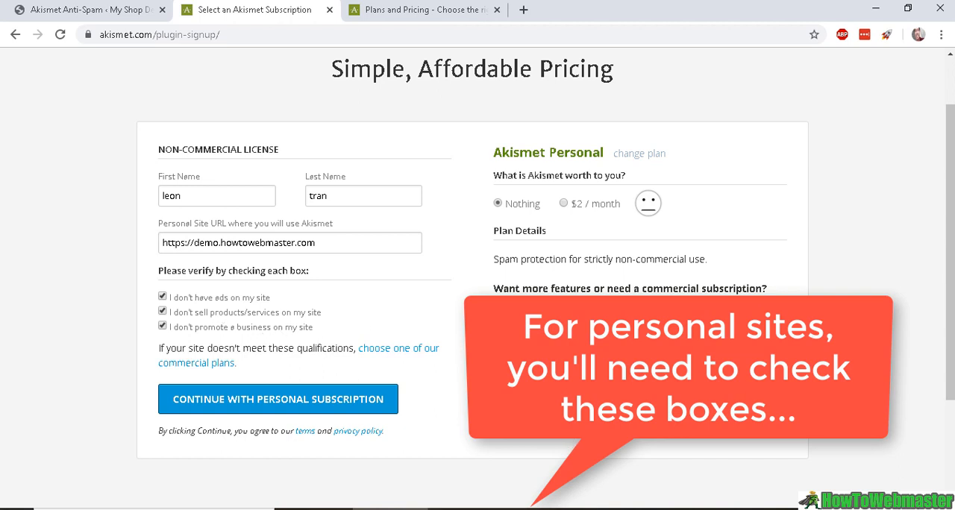
pyautogui.moveTo(251, 334)
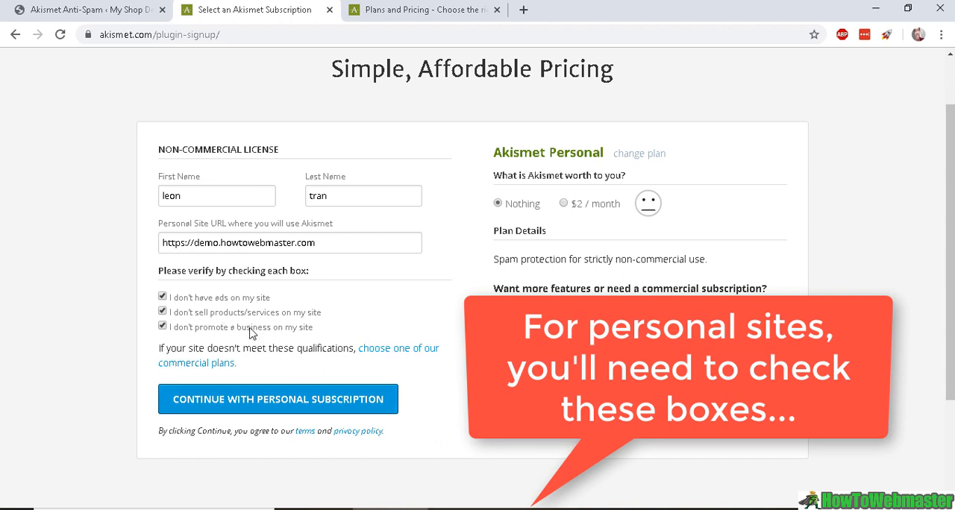
pyautogui.click(278, 399)
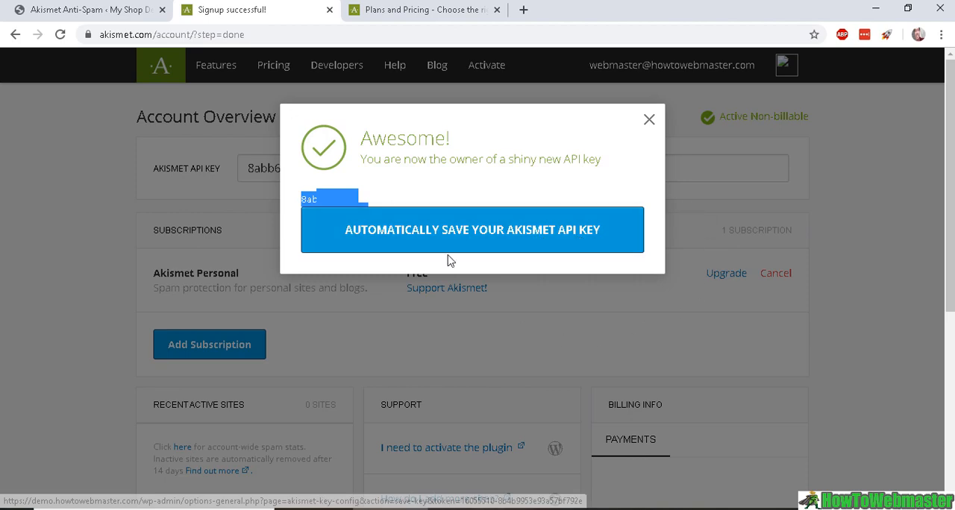
pyautogui.moveTo(472, 238)
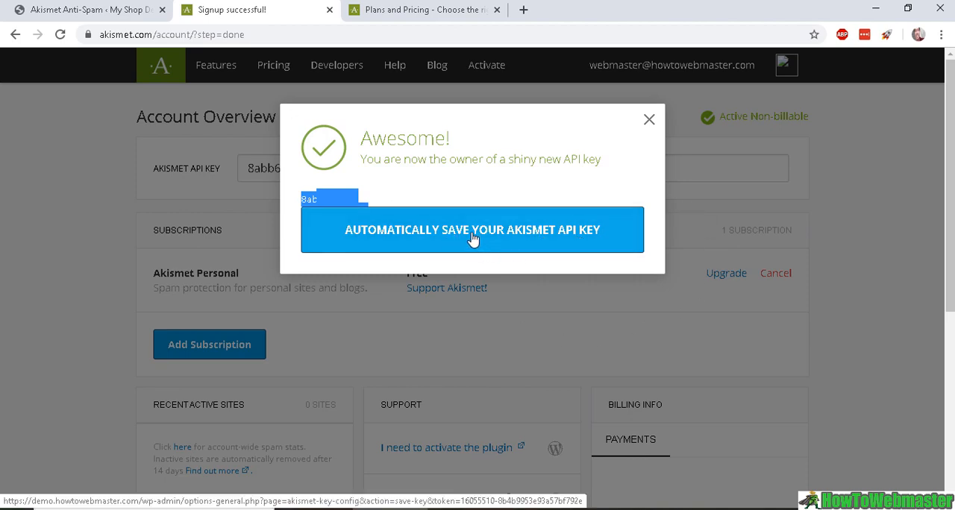
pyautogui.click(472, 230)
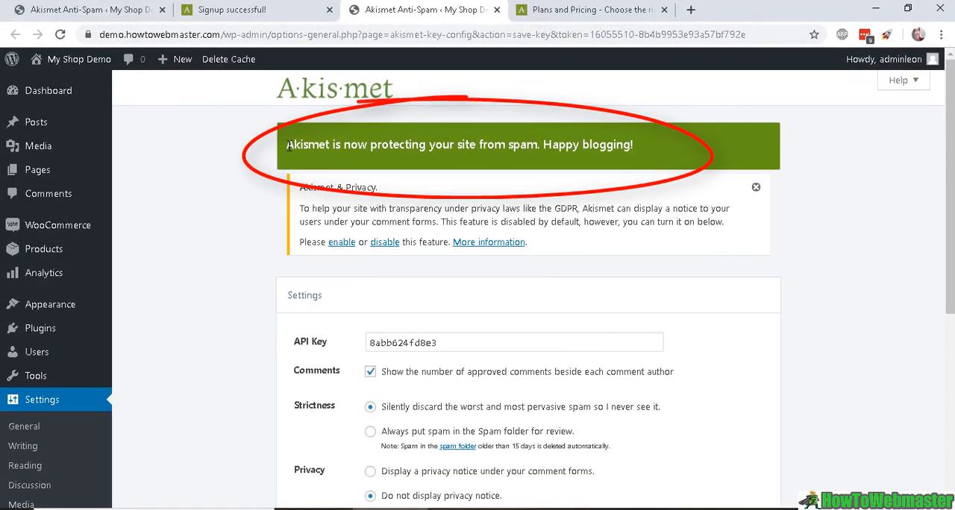
# Highlight the green 'Akismet is now protecting your site from spam' notice.
pyautogui.moveTo(286, 145); pyautogui.dragTo(539, 144)
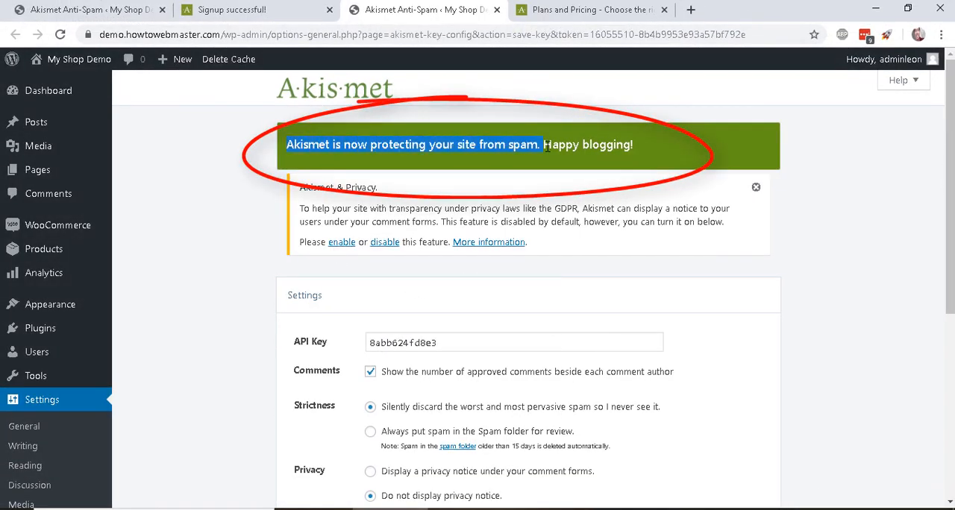